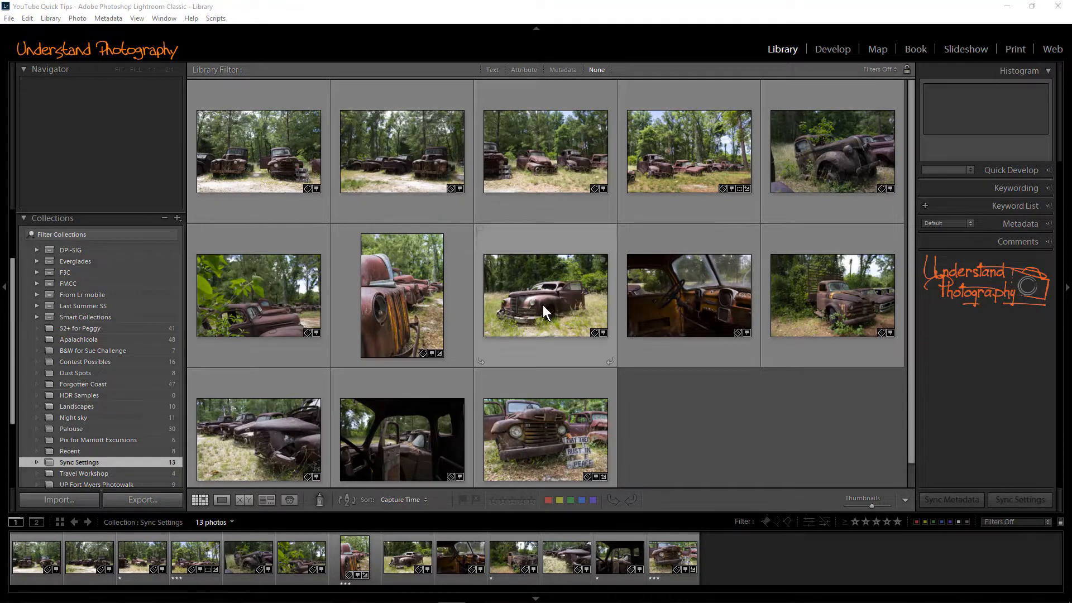
Step: Select the rusted car thumbnail in the Library grid and switch to the Develop module
{"action": "left_click", "coordinate": [544, 295]}
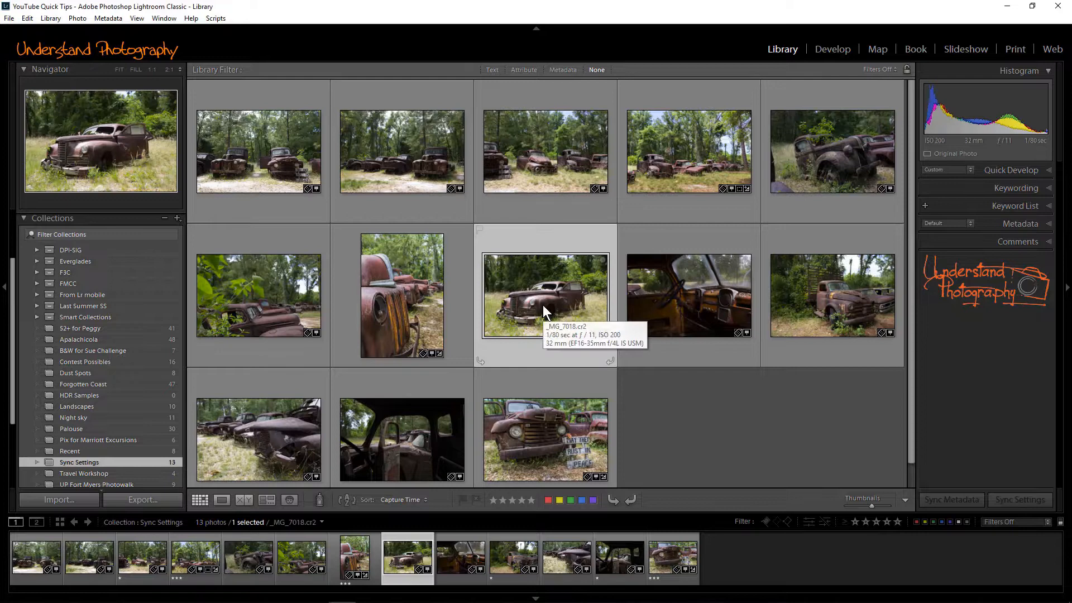
{"action": "mouse_move", "coordinate": [781, 36]}
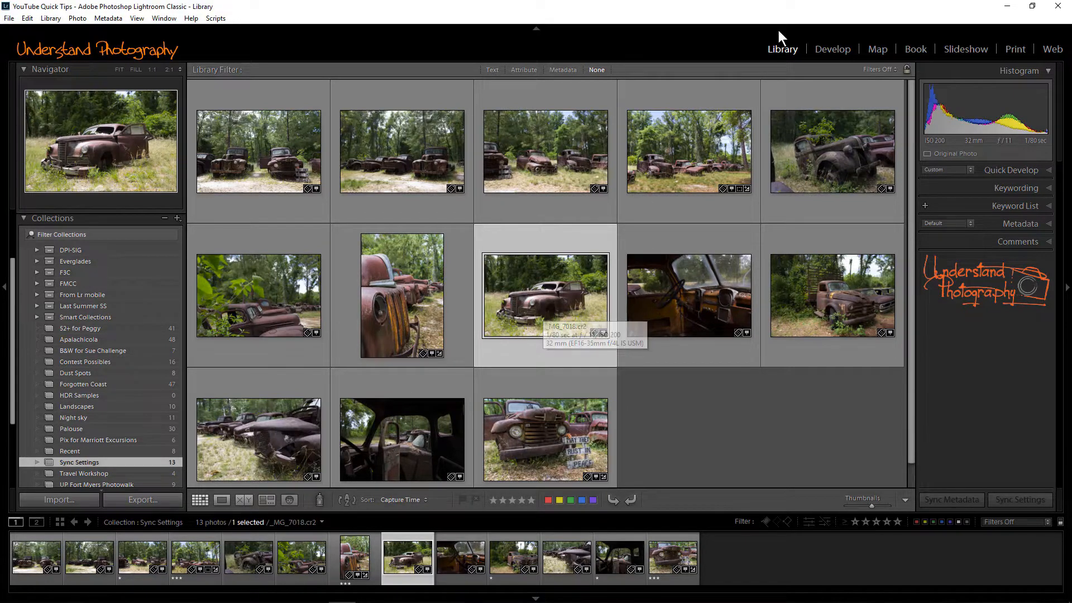
{"action": "left_click", "coordinate": [832, 48]}
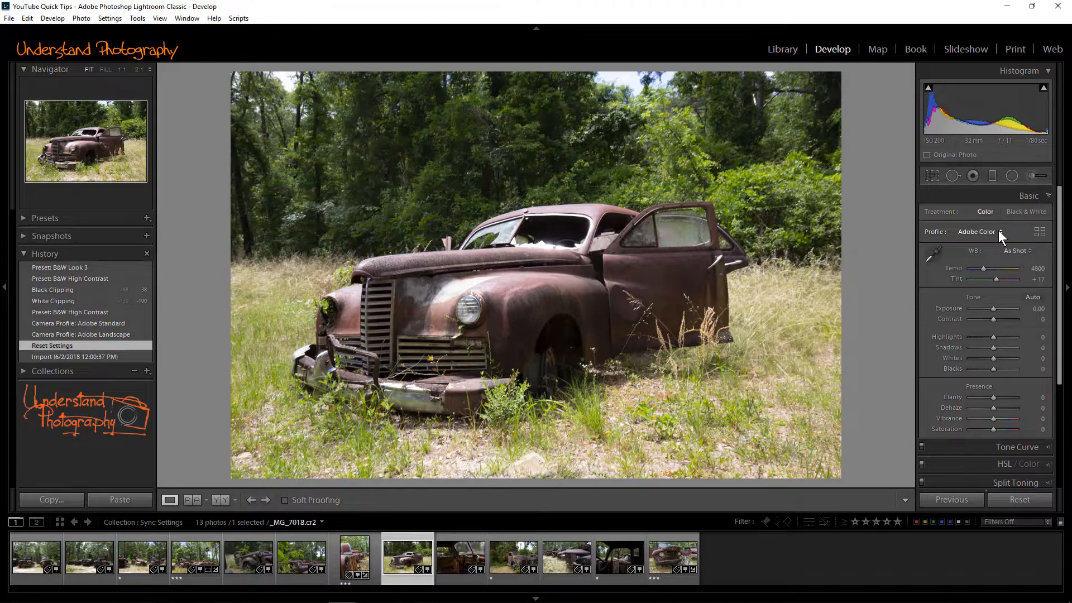
Step: Apply the Adobe Monochrome profile and raise Contrast for a high-contrast black and white
{"action": "left_click", "coordinate": [977, 231]}
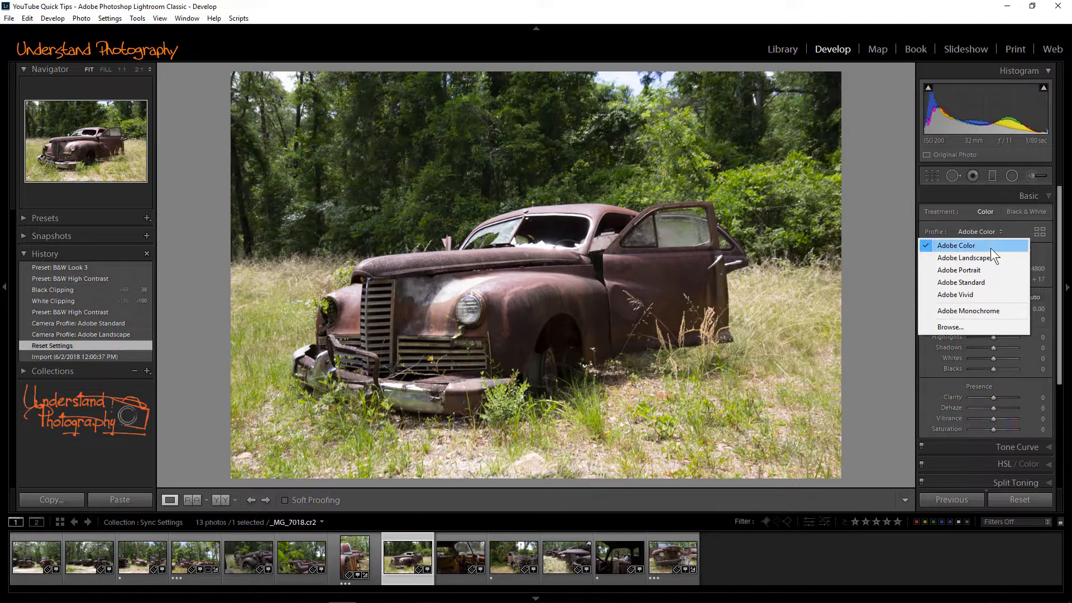
{"action": "mouse_move", "coordinate": [969, 310]}
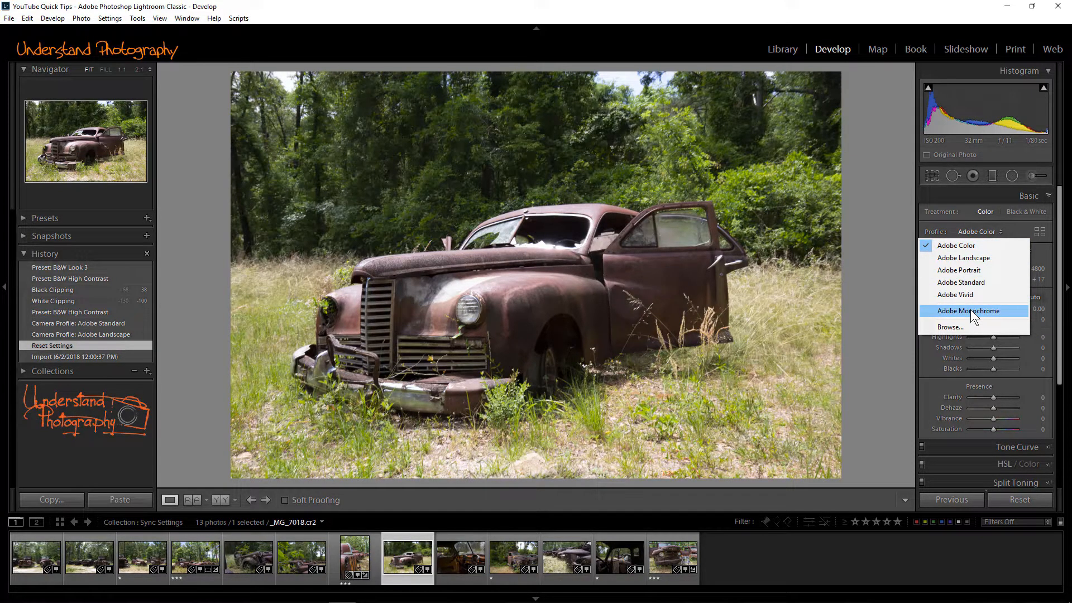
{"action": "left_click", "coordinate": [970, 311]}
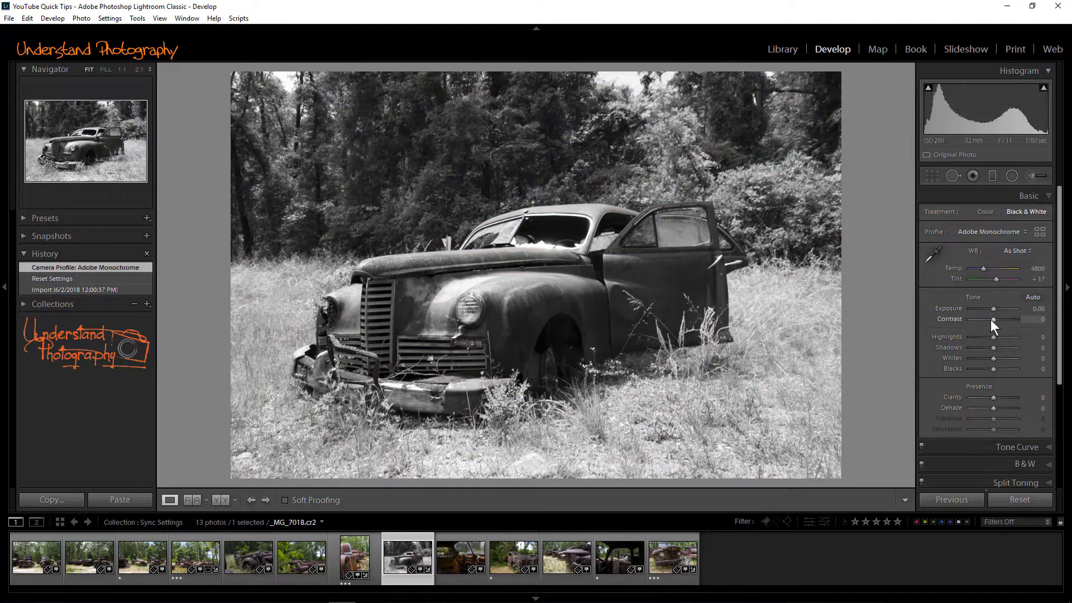
{"action": "left_click_drag", "start_coordinate": [992, 319], "coordinate": [999, 319]}
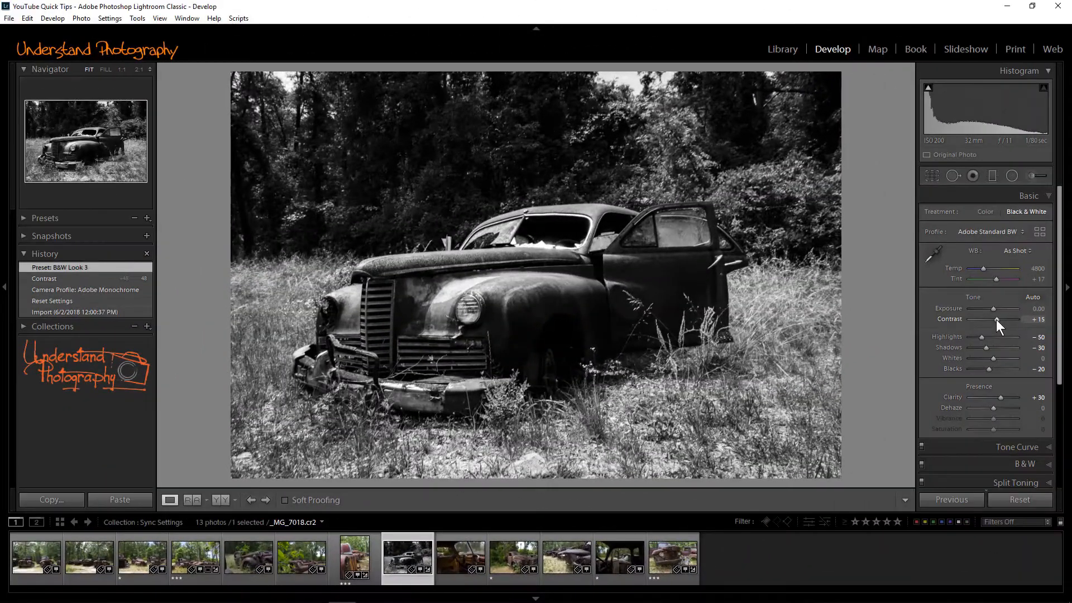
{"action": "mouse_move", "coordinate": [610, 532]}
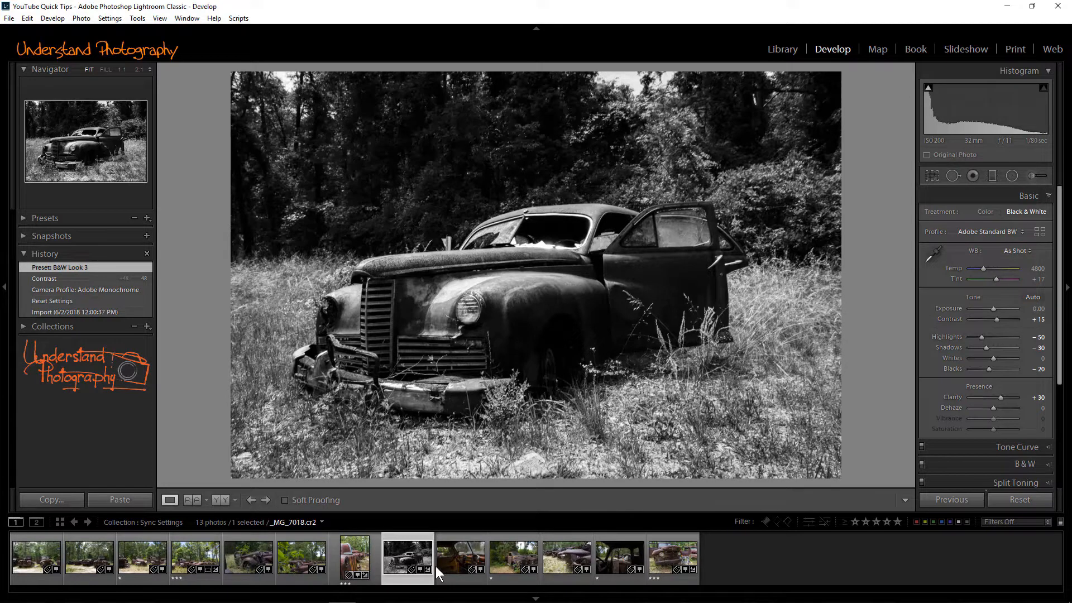
Step: Extend the Filmstrip selection to nine photos, keeping the black-and-white car active
{"action": "left_click", "coordinate": [89, 557]}
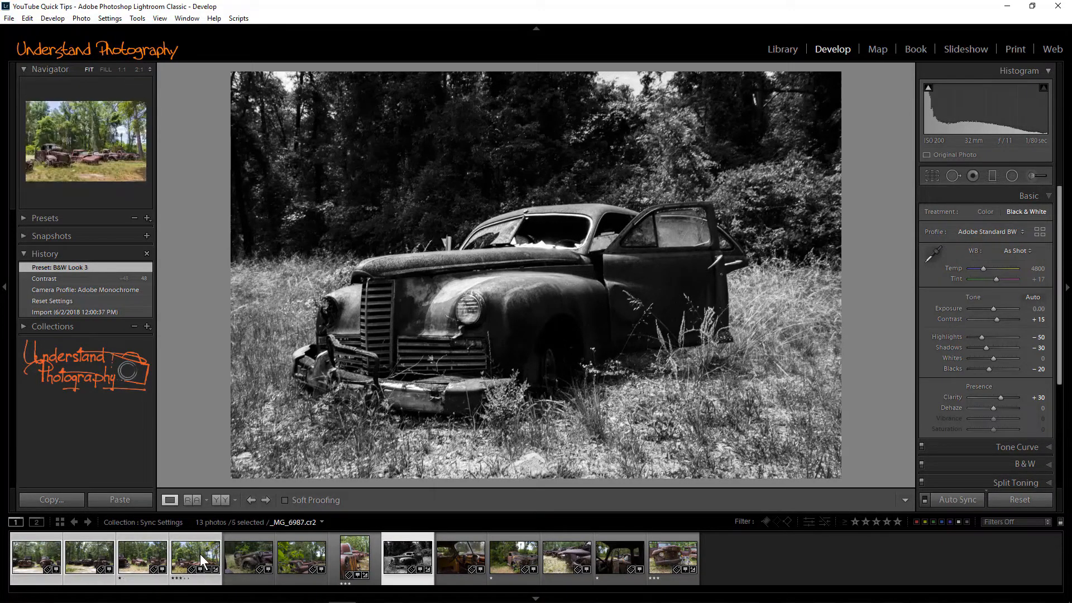
{"action": "left_click", "coordinate": [459, 557]}
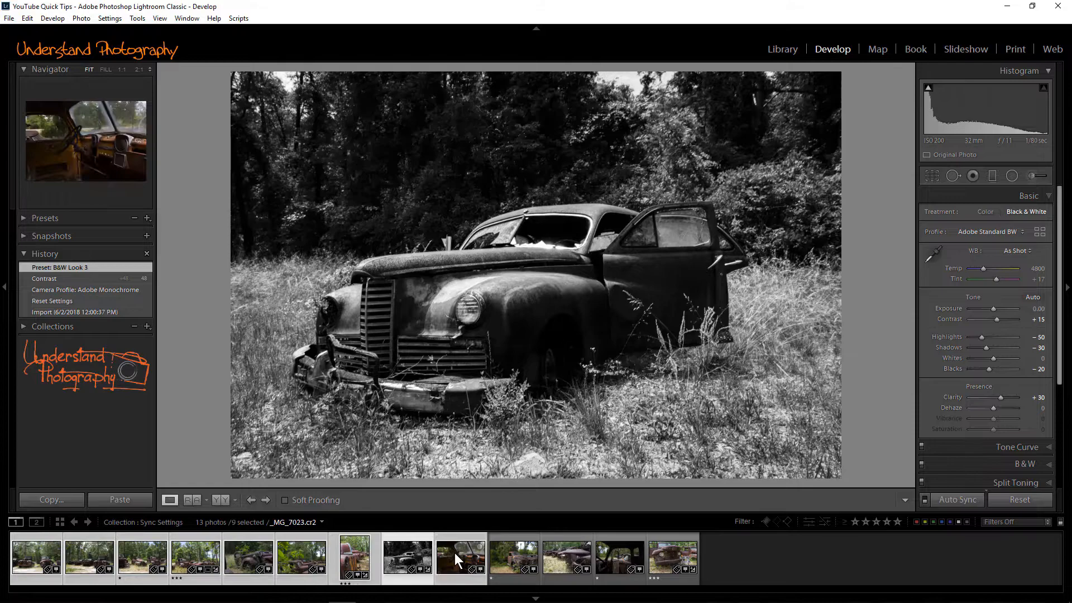
{"action": "left_click", "coordinate": [670, 556]}
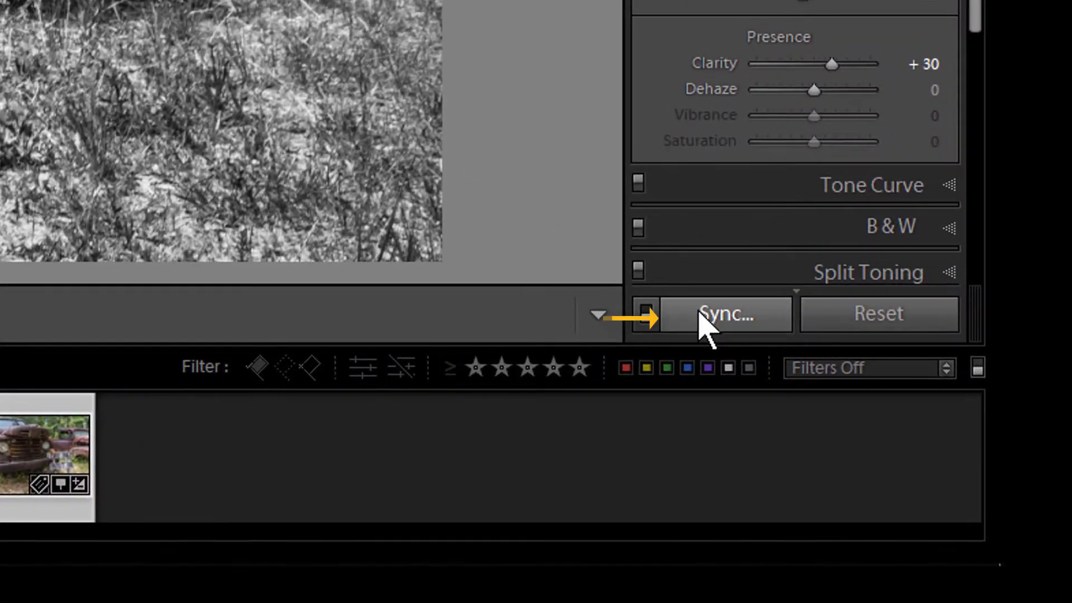
Step: Synchronize the car's black-and-white settings onto the selected photos via Sync Settings
{"action": "left_click", "coordinate": [724, 314]}
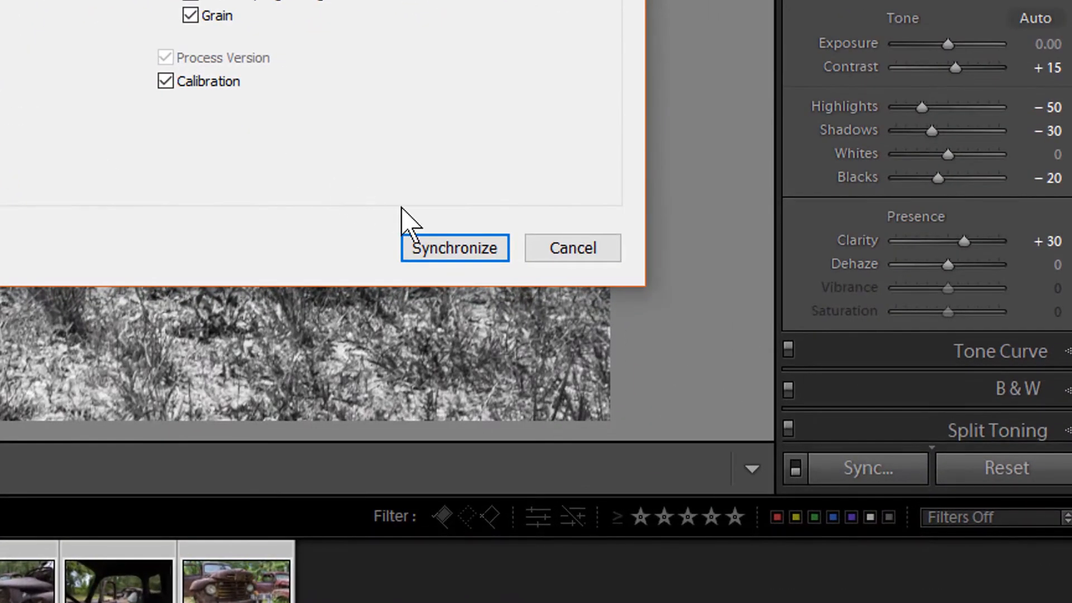
{"action": "left_click", "coordinate": [454, 247]}
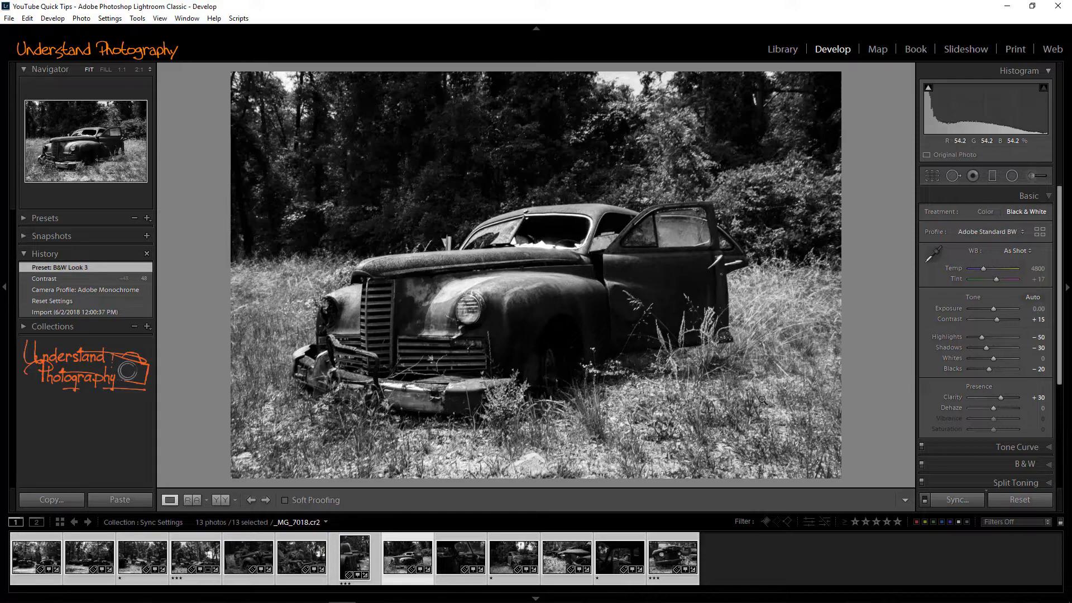
Step: In Library, select the B&W car with the remaining photos and synchronize its settings onto them
{"action": "left_click", "coordinate": [782, 49]}
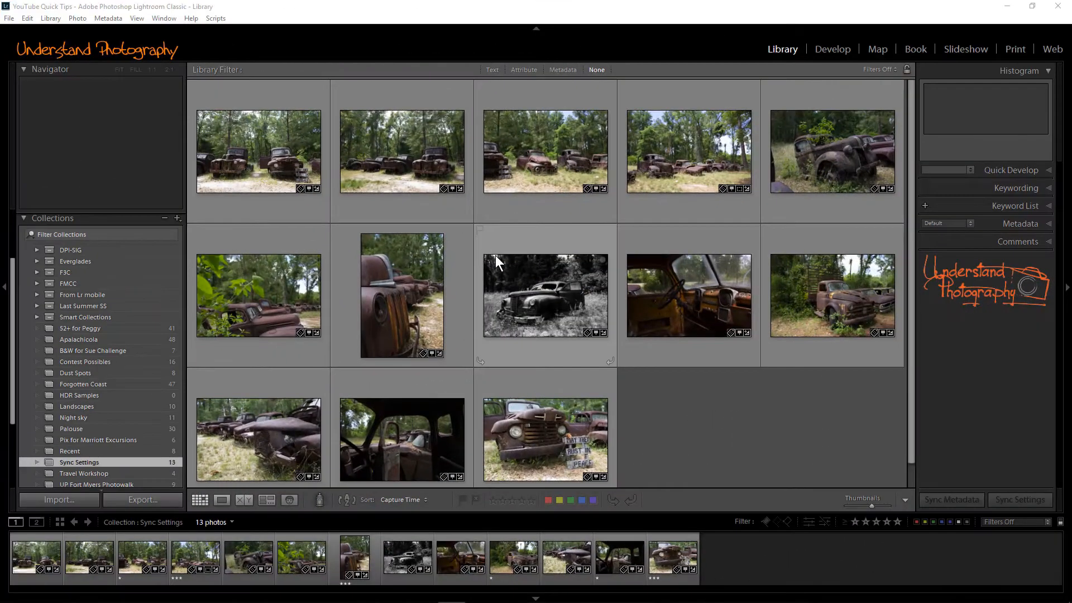
{"action": "left_click", "coordinate": [545, 295]}
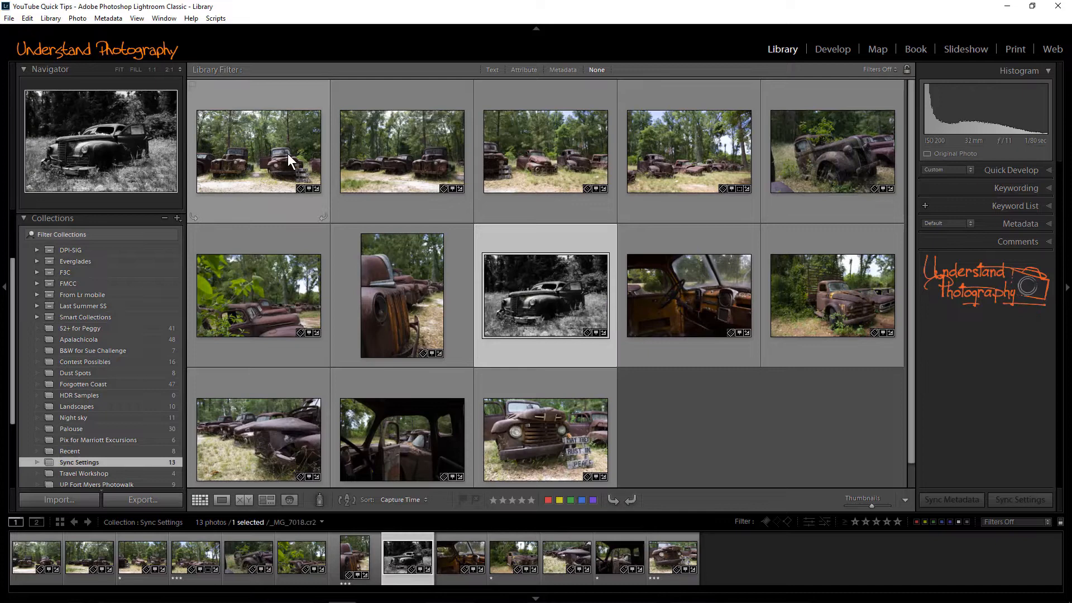
{"action": "left_click", "coordinate": [688, 151]}
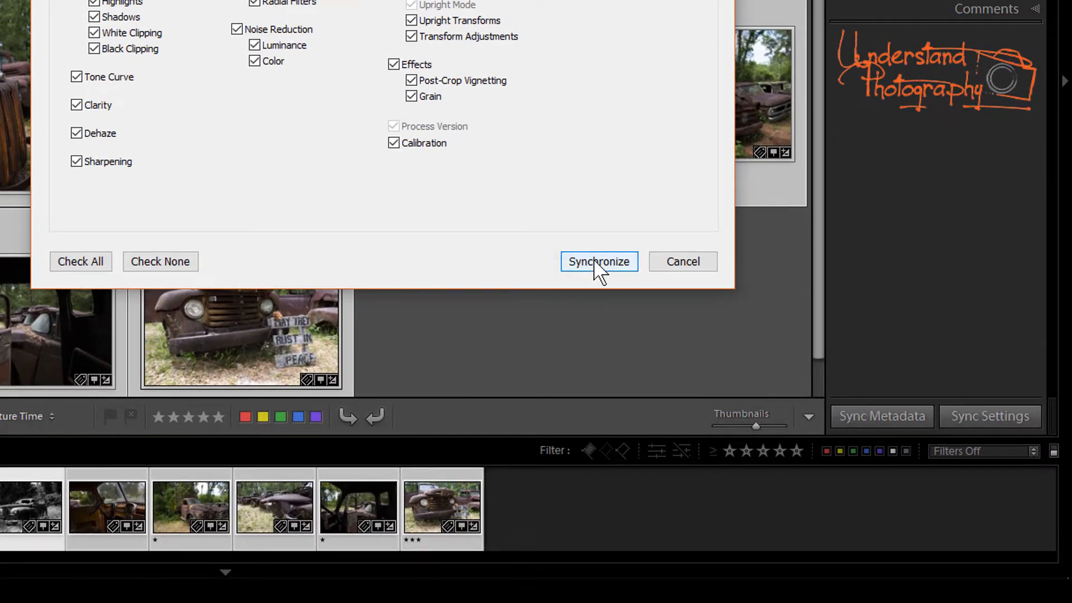
{"action": "left_click", "coordinate": [597, 261]}
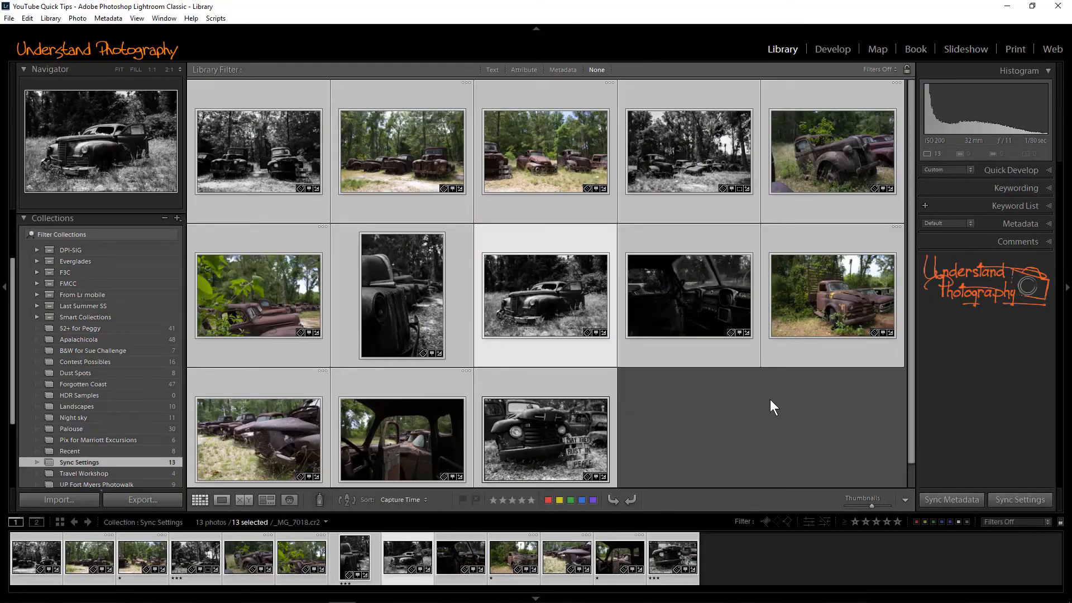